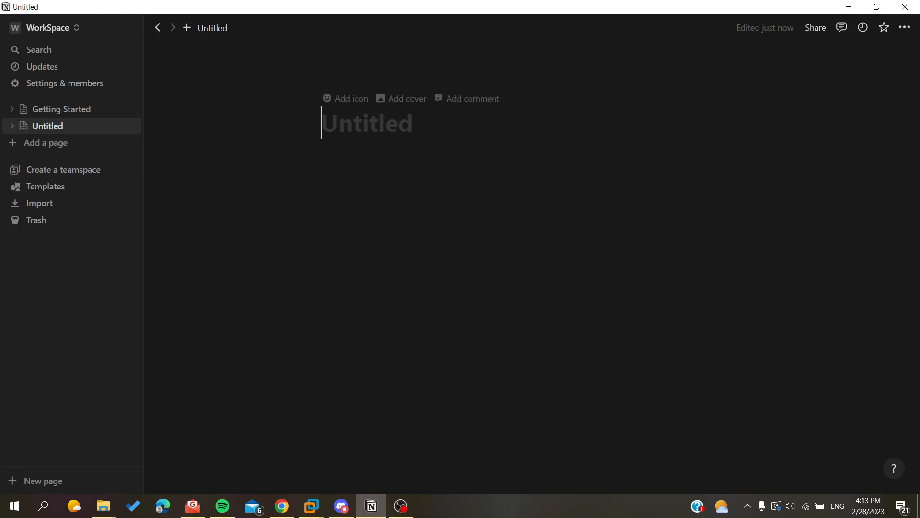
# Step: Type 'Emojis' as the title of the untitled page
pyautogui.write('Emoji')
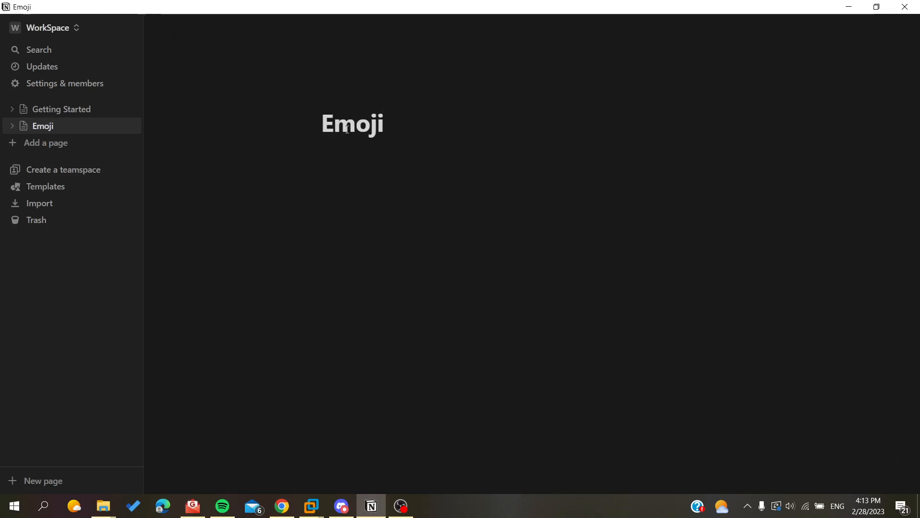
pyautogui.write('s')
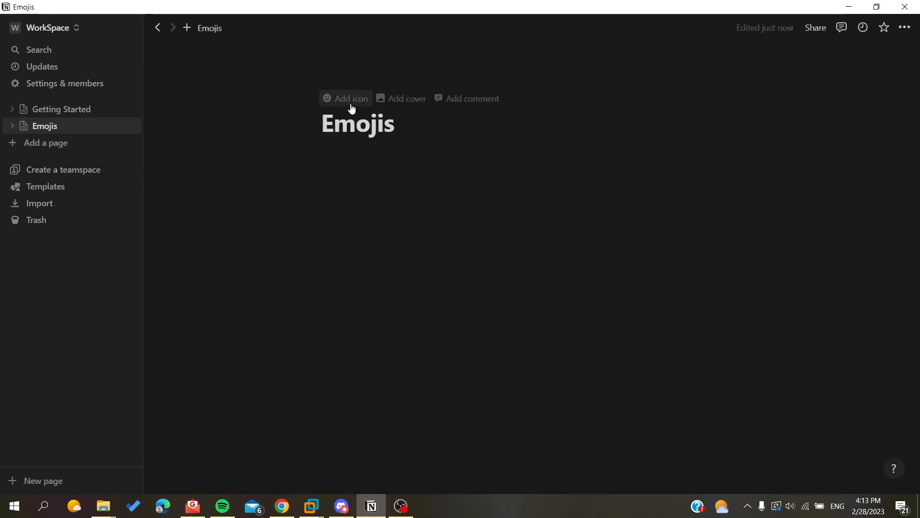
# Step: Add a page icon and pick the disguise-face emoji
pyautogui.click(346, 98)
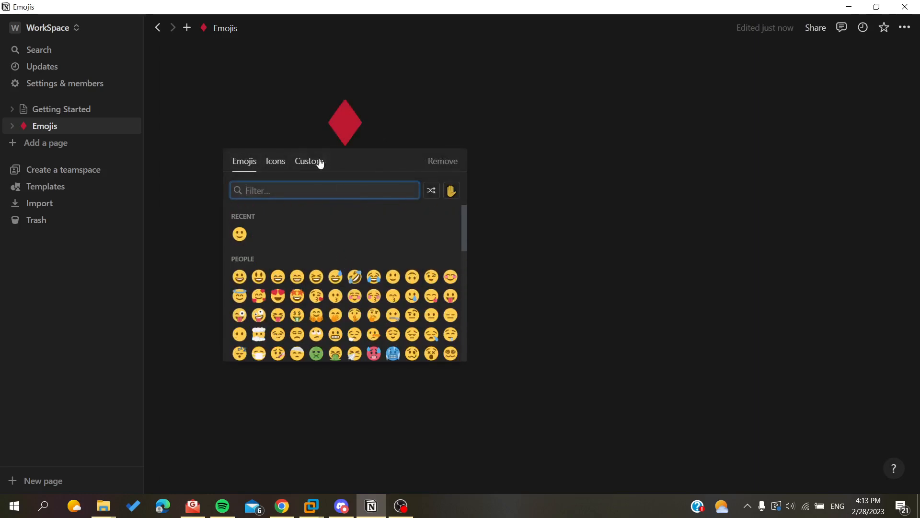
pyautogui.click(274, 161)
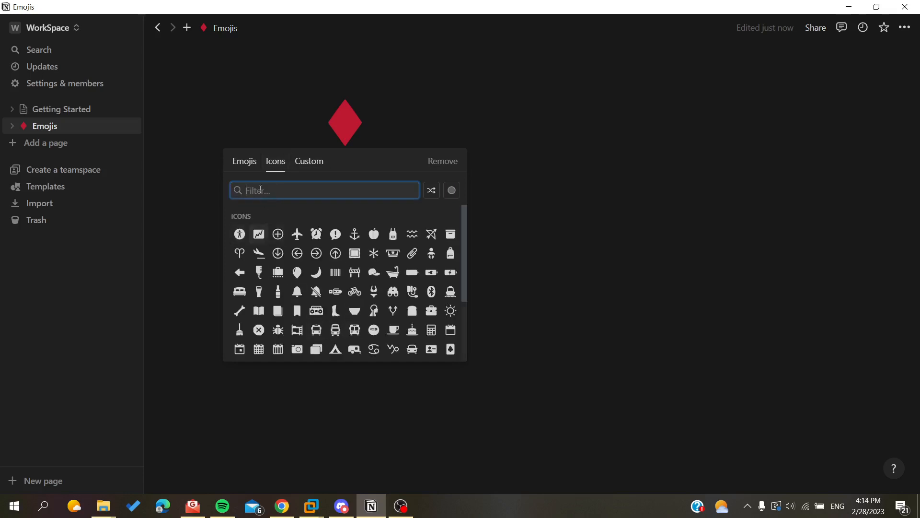
pyautogui.click(244, 163)
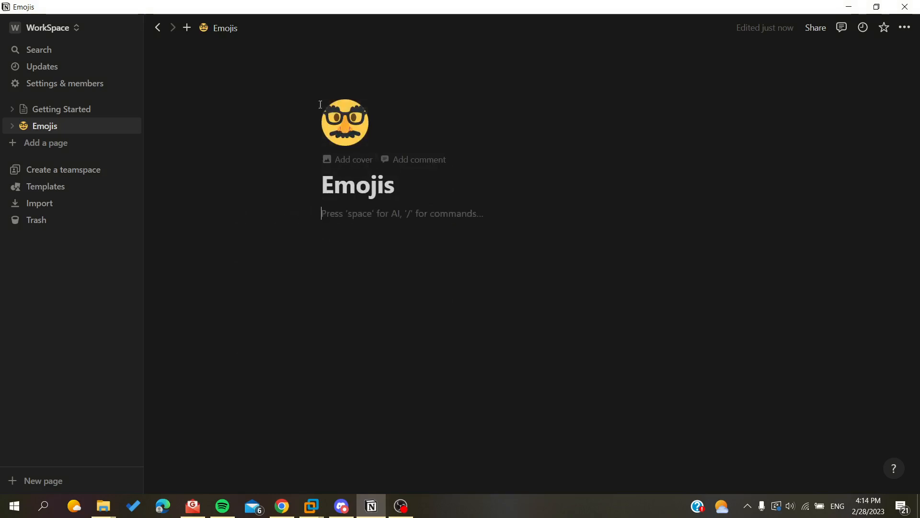
pyautogui.moveTo(44, 126)
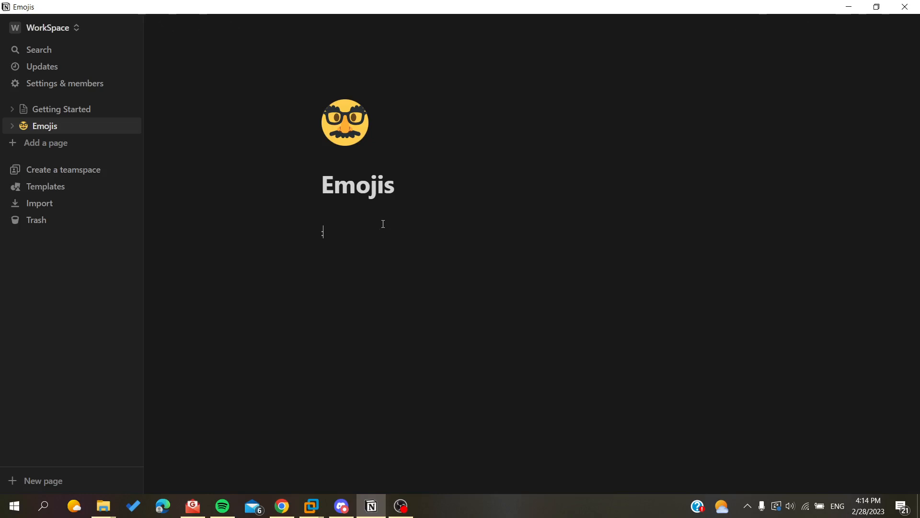
pyautogui.write(':)')
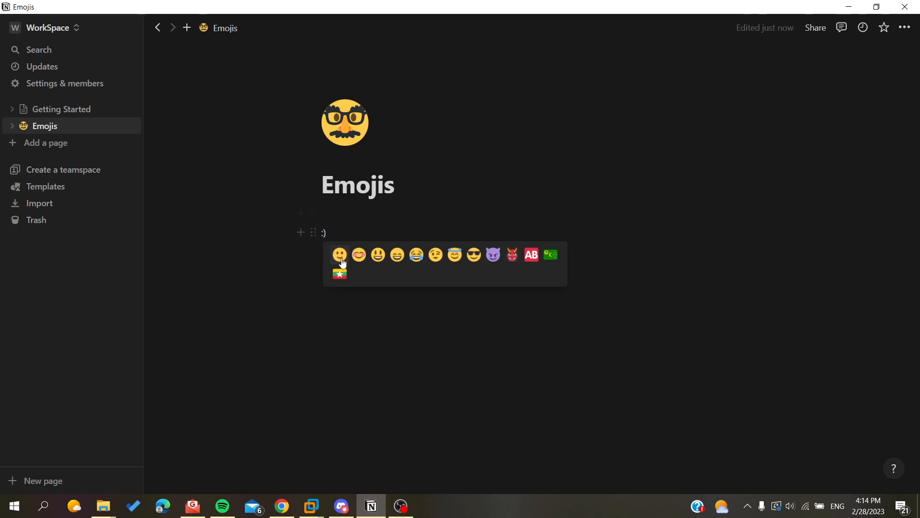
pyautogui.click(340, 255)
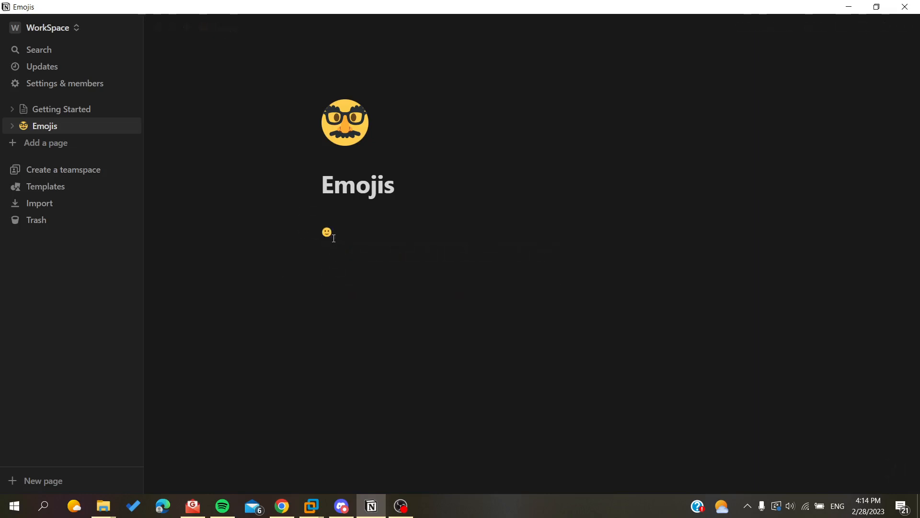
pyautogui.write('/')
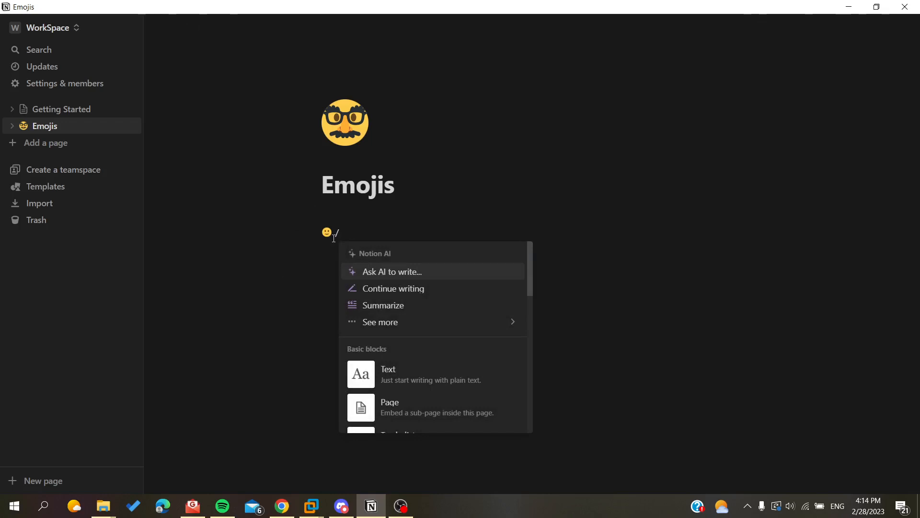
pyautogui.write('emoj')
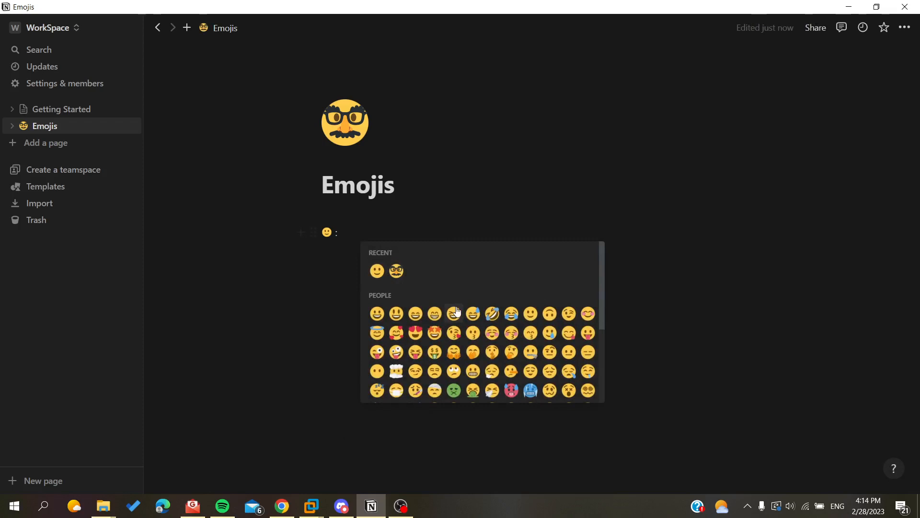
pyautogui.click(397, 271)
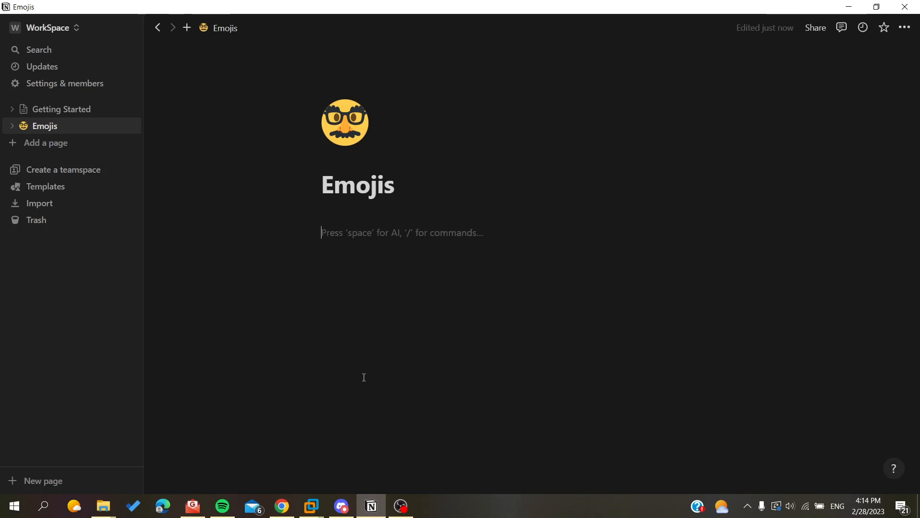
pyautogui.moveTo(345, 123)
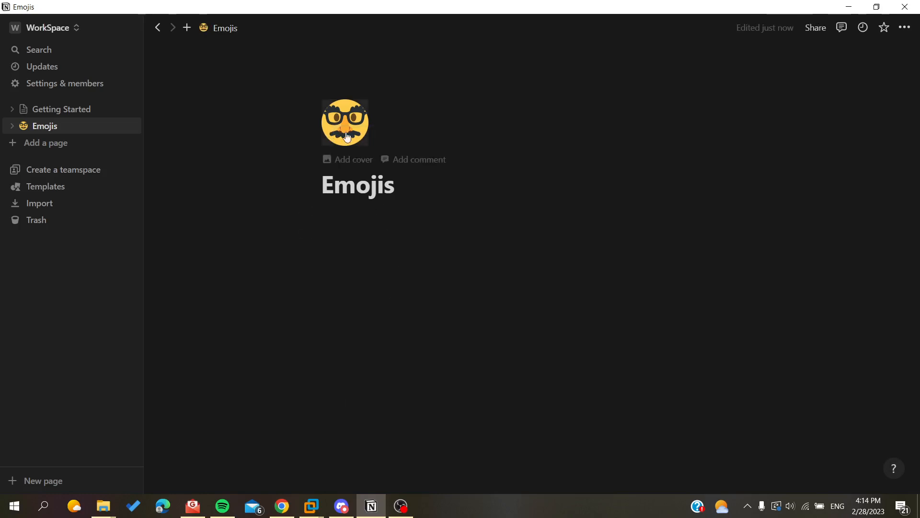
# Step: Enter ':)' plus six more 🙂 emojis on the first line below the title
pyautogui.click(387, 213)
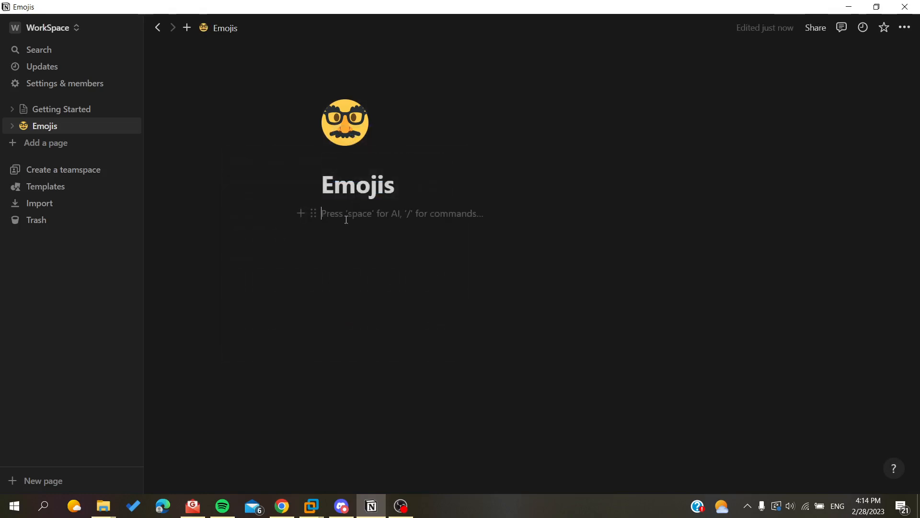
pyautogui.write(':)')
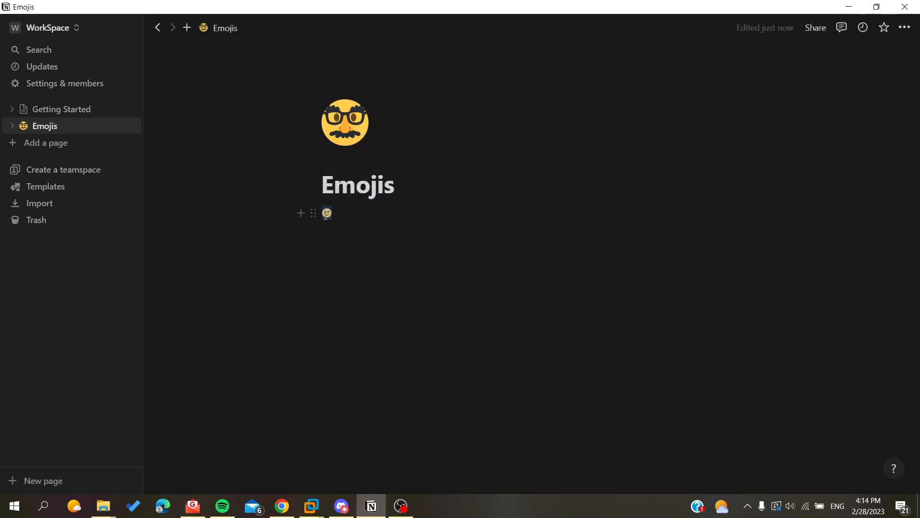
pyautogui.write('🙂🙂🙂')
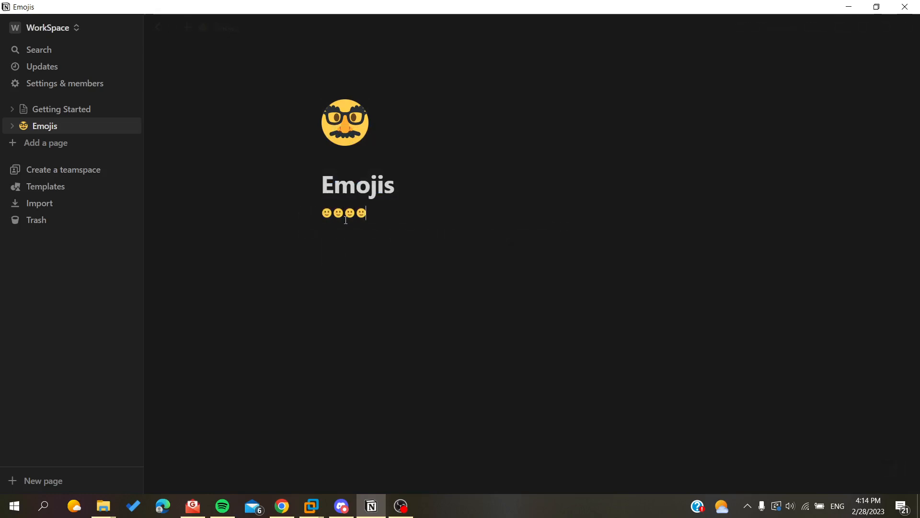
pyautogui.write('🙂🙂🙂')
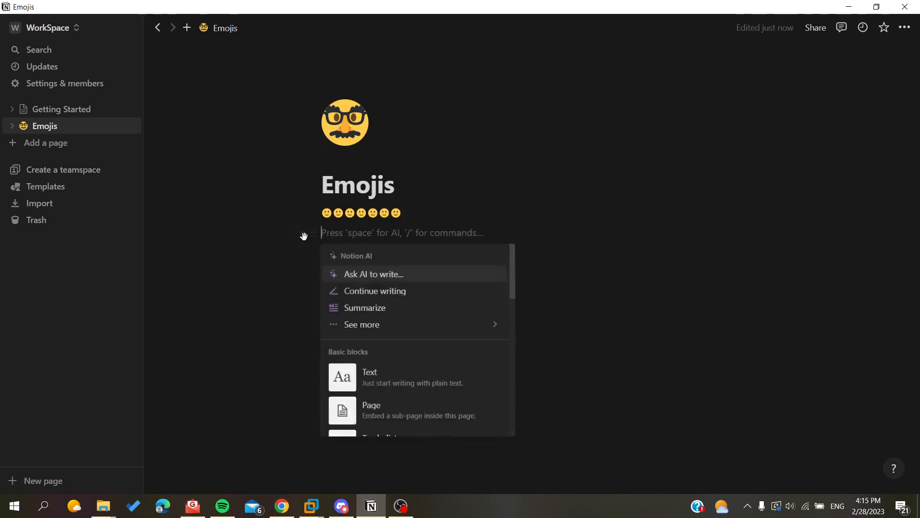
# Step: Insert a heart-eyes emoji via the inline '/em' Emoji command on a new line
pyautogui.write('e')
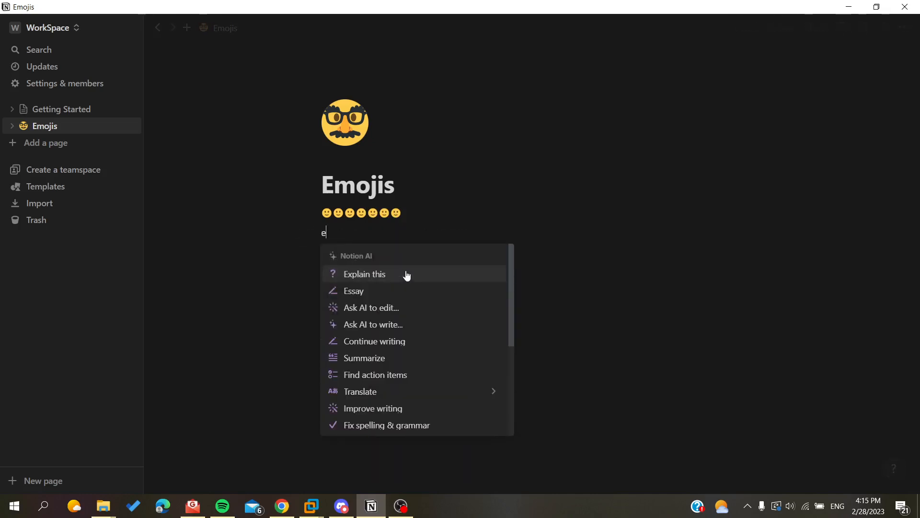
pyautogui.write('m')
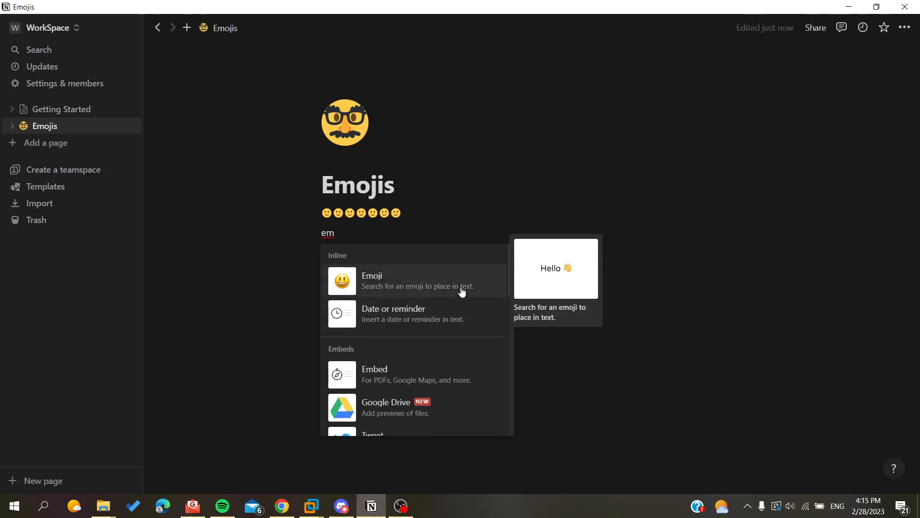
pyautogui.click(371, 280)
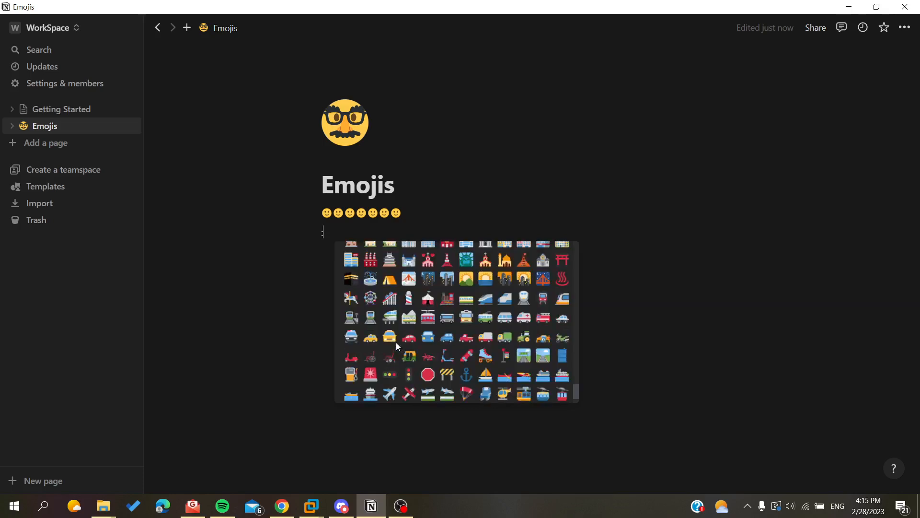
pyautogui.scroll(-3)
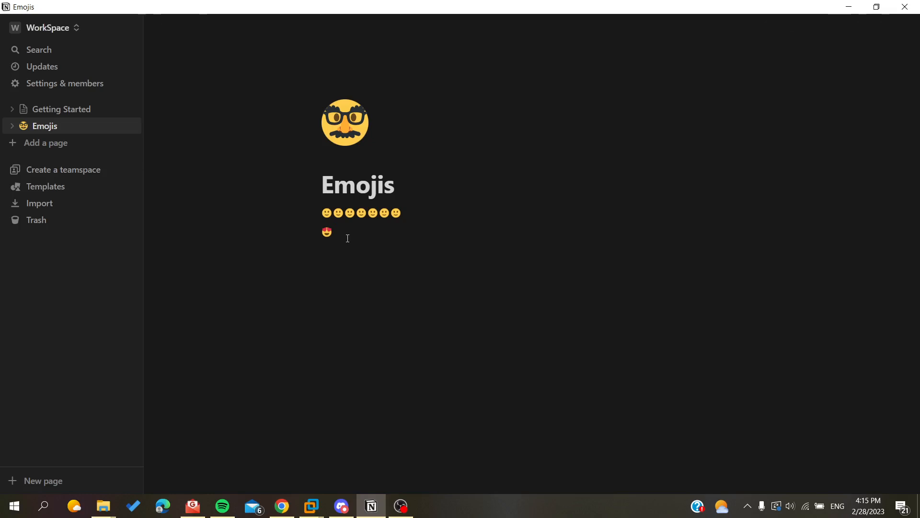
# Step: Type 'lovely emoji' after the heart-eyes emoji and end with a suggested frowning face
pyautogui.write('lovely')
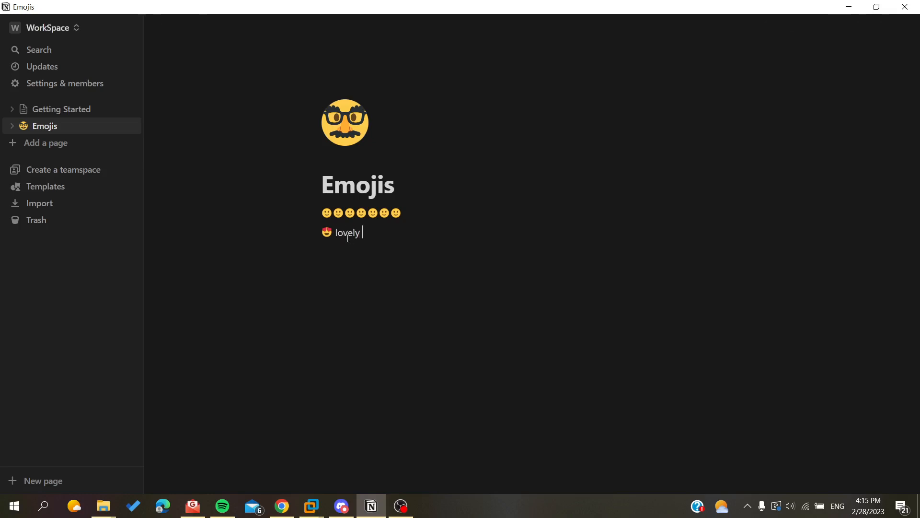
pyautogui.write('e')
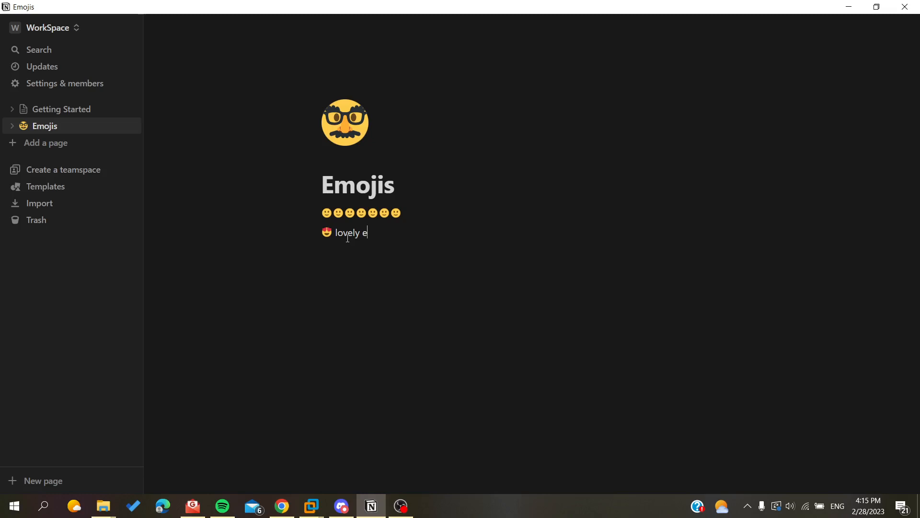
pyautogui.write('moji')
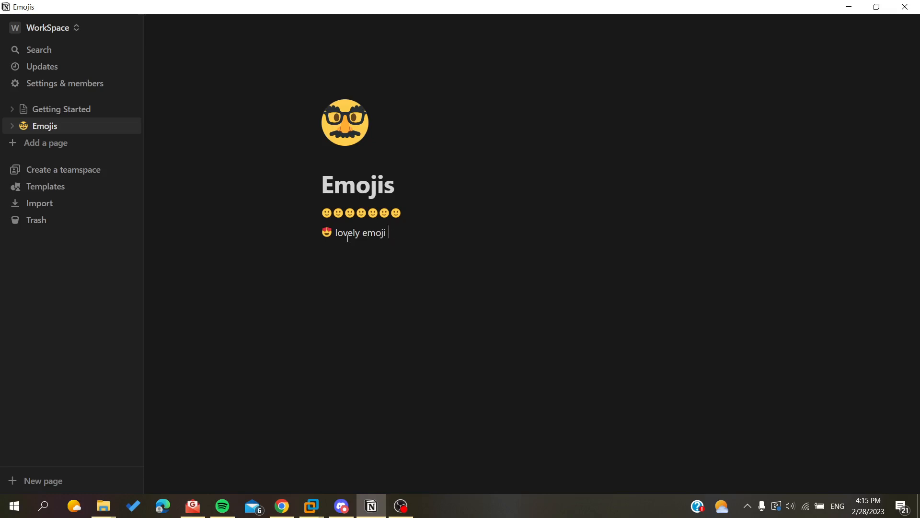
pyautogui.write(':(')
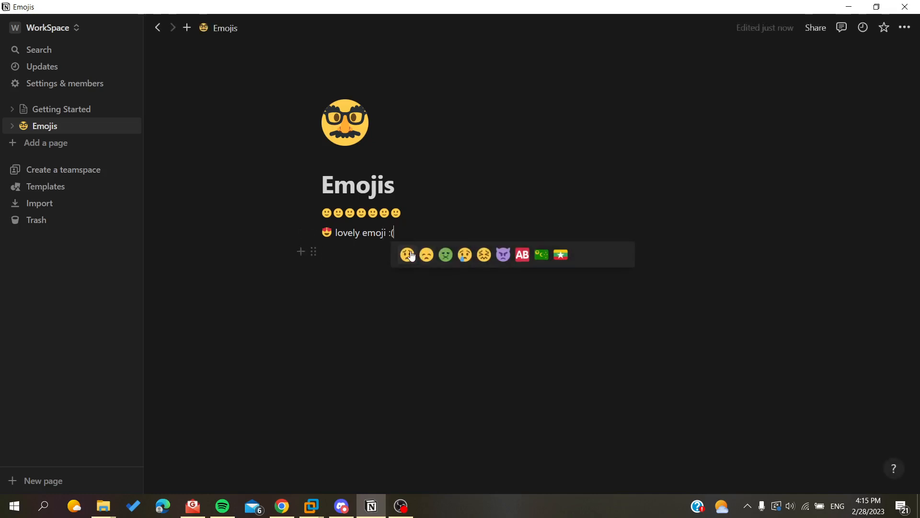
pyautogui.click(408, 254)
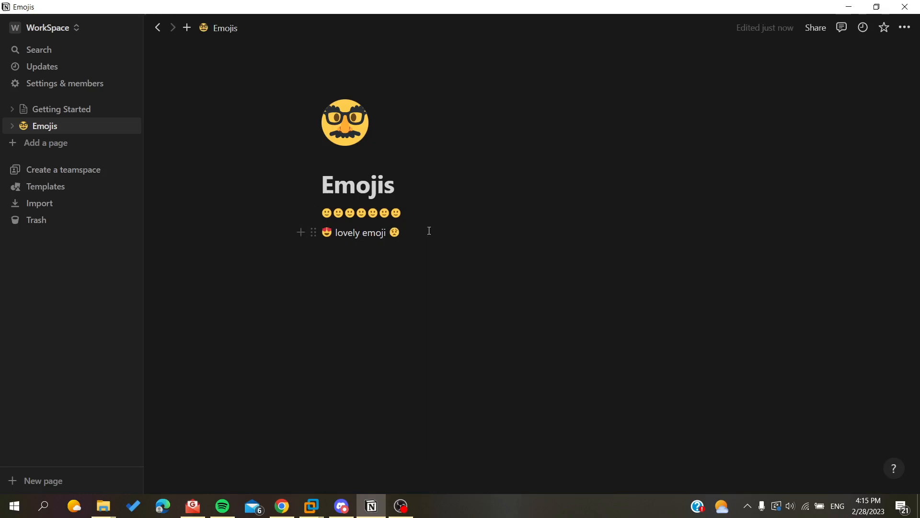
pyautogui.click(400, 233)
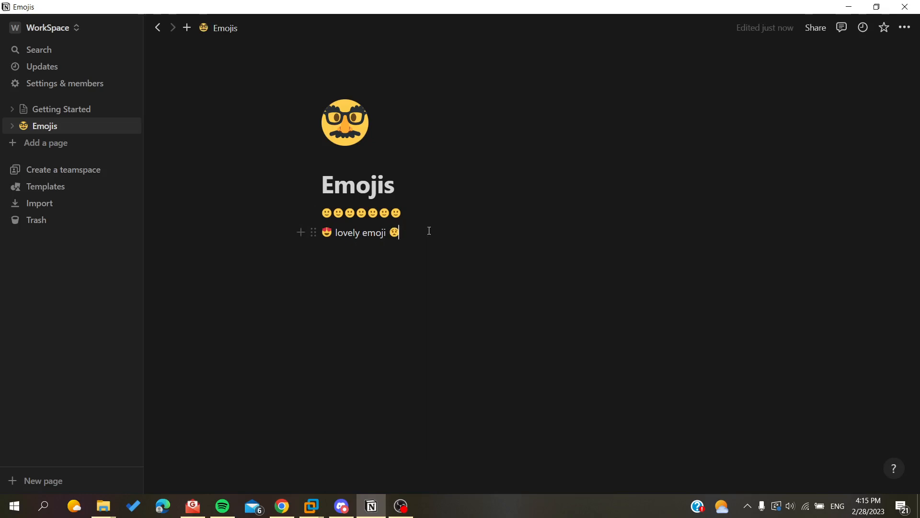